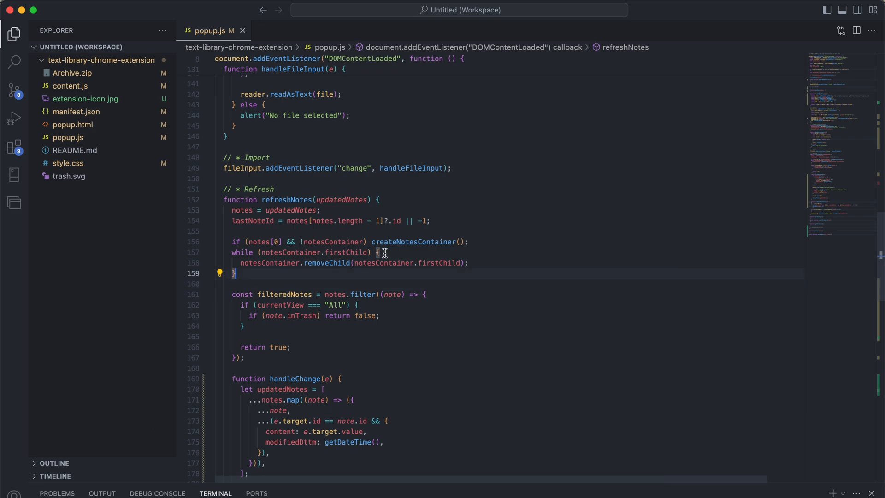
mouse_move(57, 44)
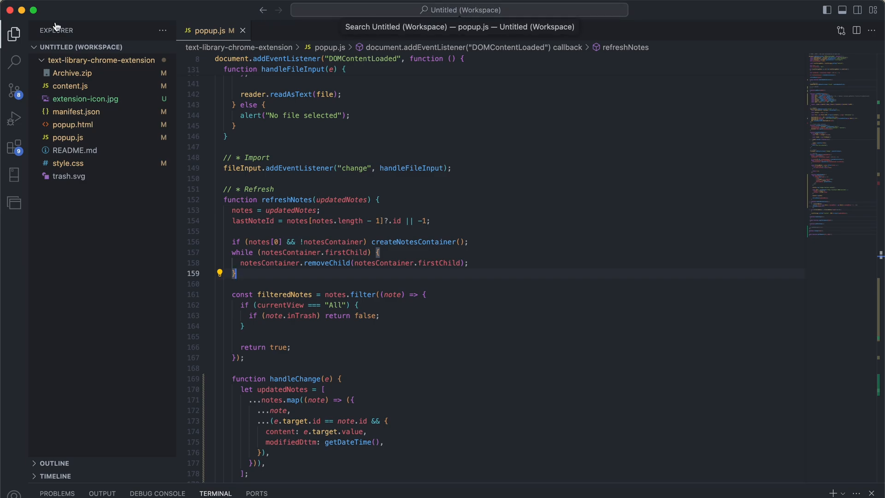
Step: Add the extension's backend project folder to the workspace via Add Folder to Workspace
left_click(101, 60)
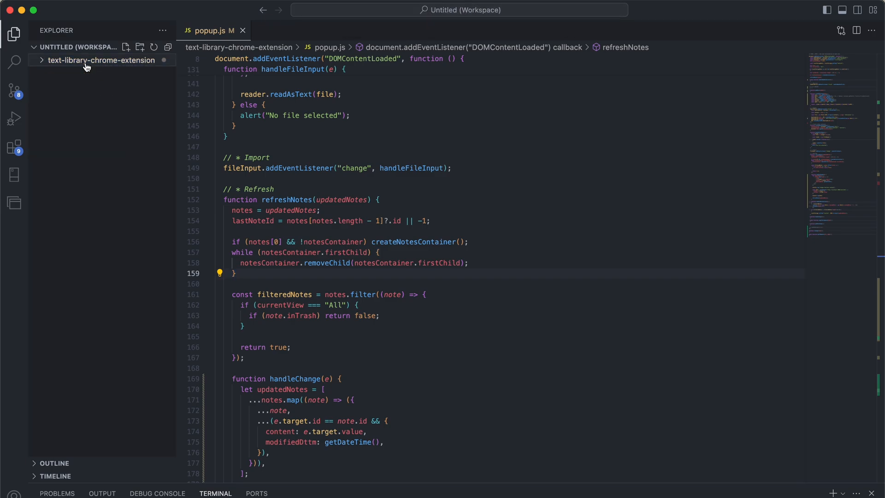
left_click(22, 6)
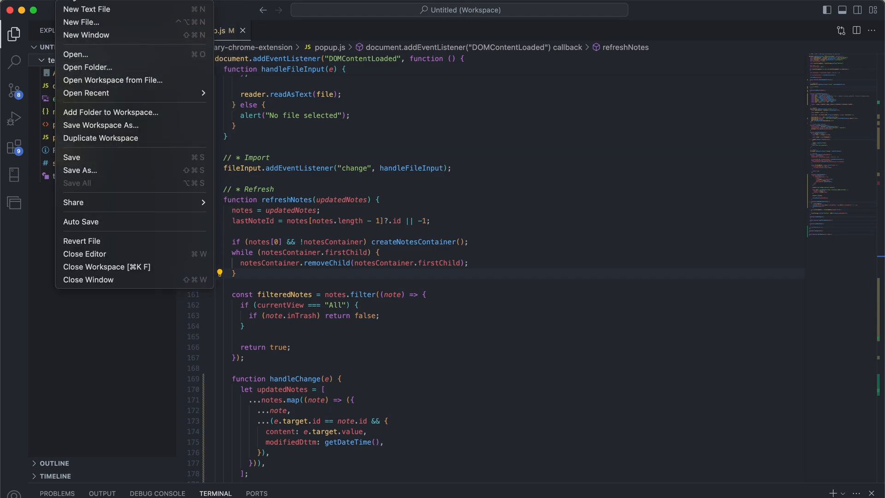
mouse_move(127, 113)
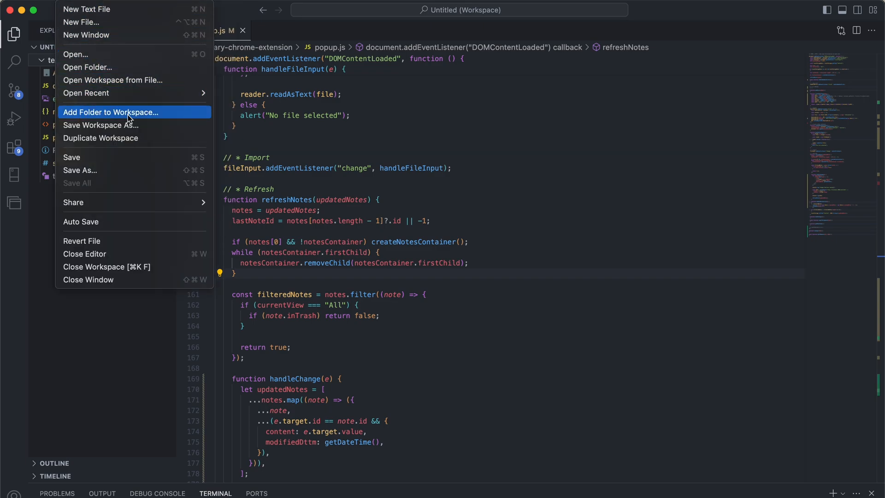
left_click(110, 112)
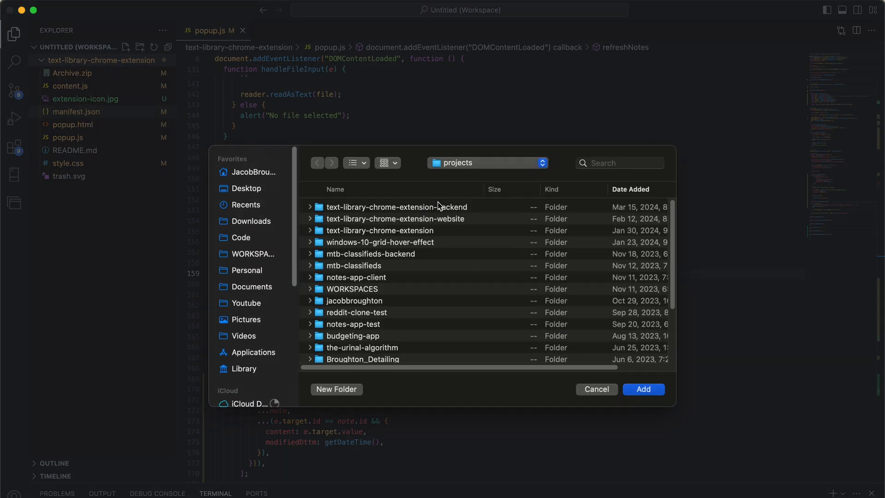
left_click(596, 389)
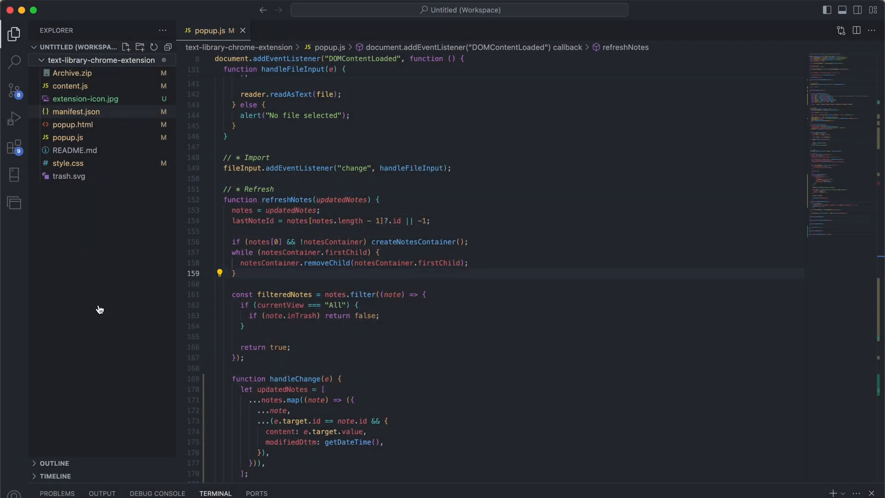
Step: Add the website project folder to the workspace from the Explorer context menu
right_click(100, 309)
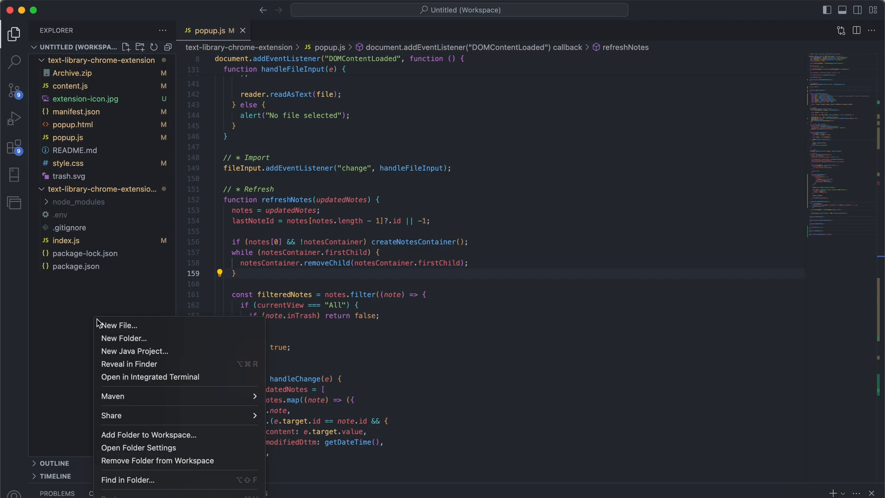
left_click(148, 434)
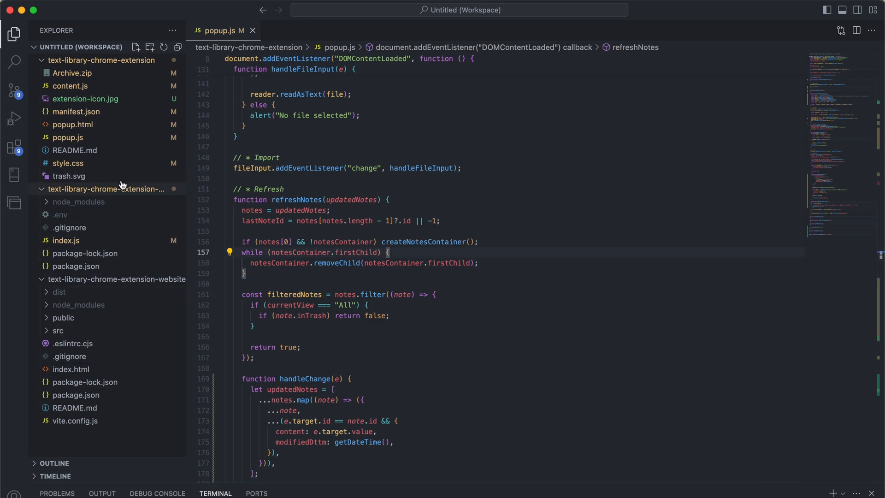
mouse_move(140, 200)
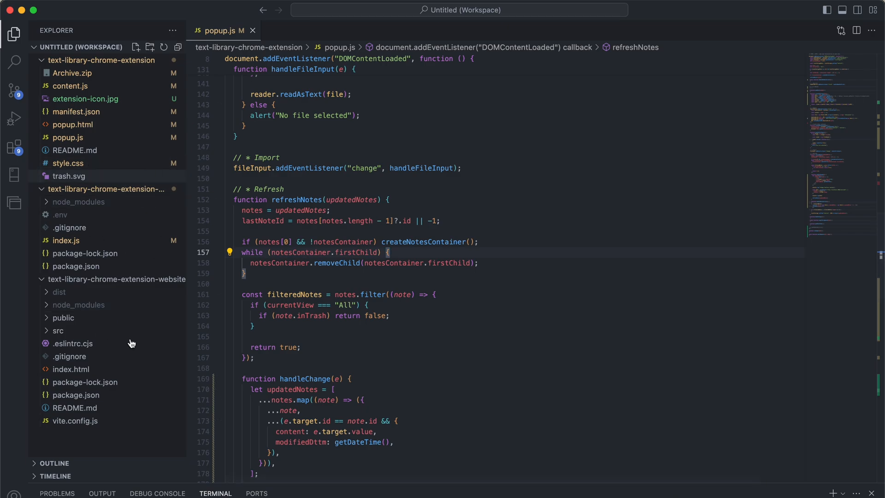
mouse_move(91, 228)
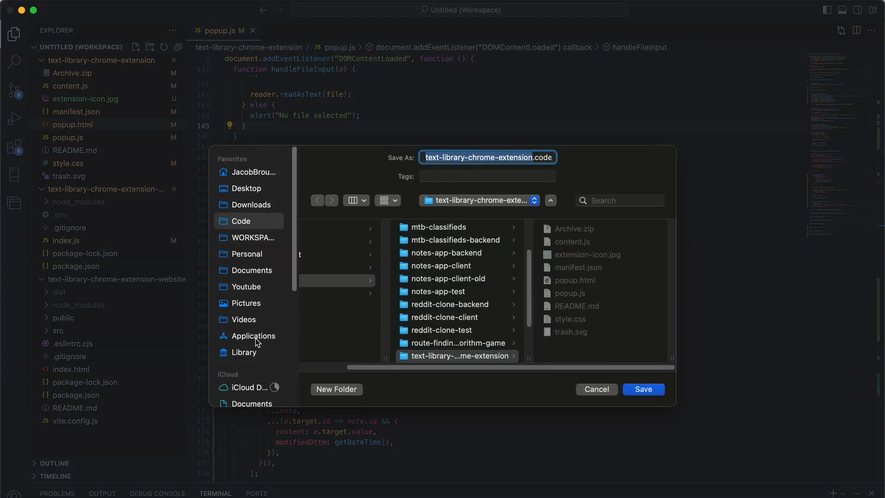
Step: Save the workspace as text-library-chrome-extension.code-workspace in the WORKSPACES folder
left_click(251, 237)
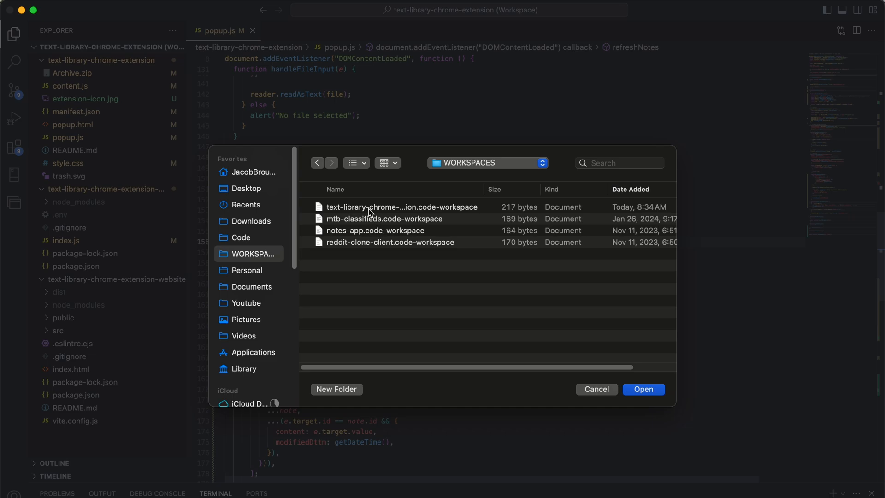
Step: Open text-library-chrome-extension.code-workspace from WORKSPACES for editing
left_click(401, 207)
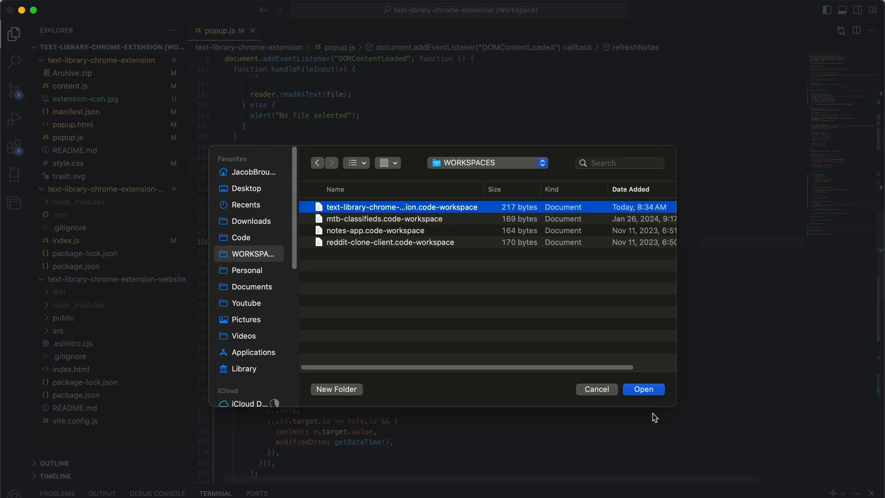
left_click(642, 389)
type("\"name\": \"\",")
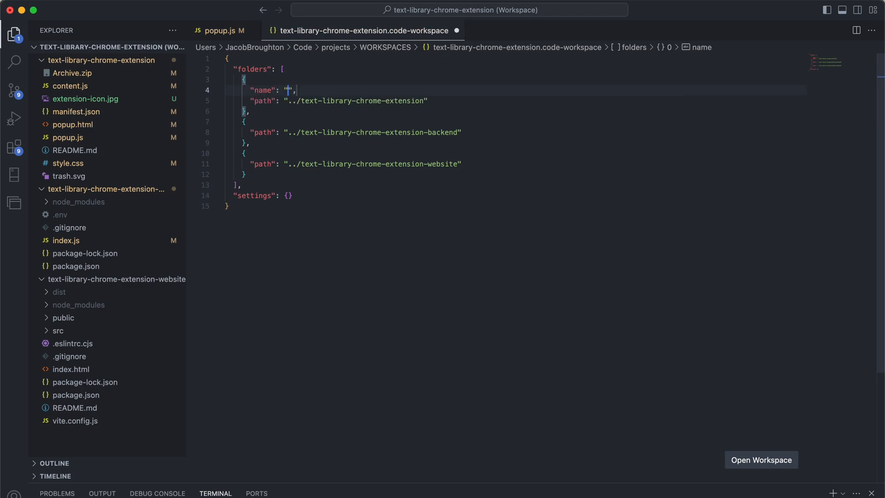
Step: Name the workspace folders client, backend and website in the JSON and save the file
type("P")
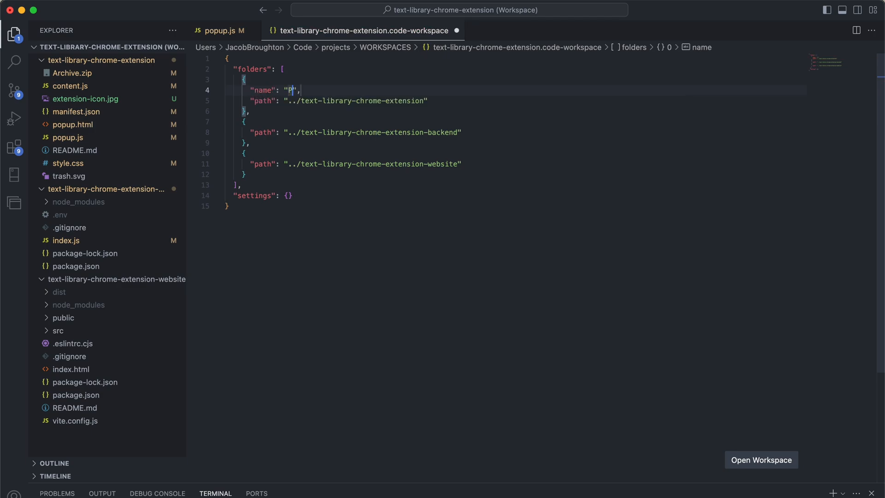
type("opup Client")
type("\"name\": \"backend\",")
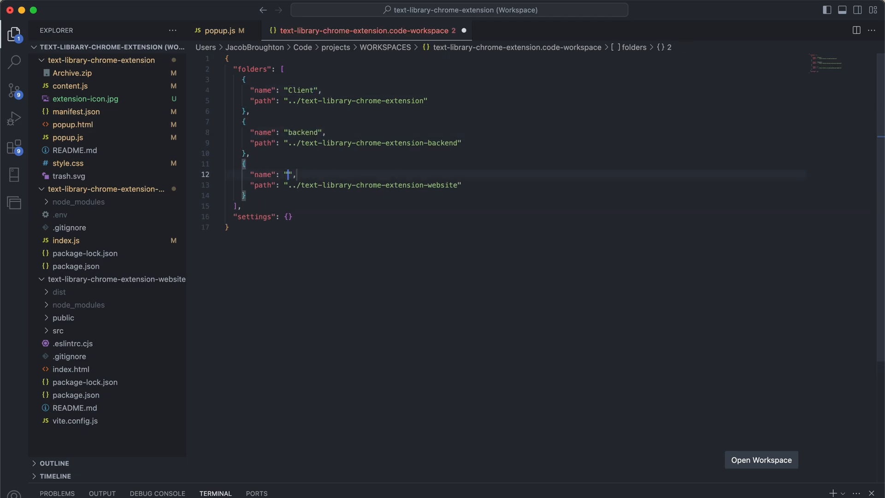
type("website")
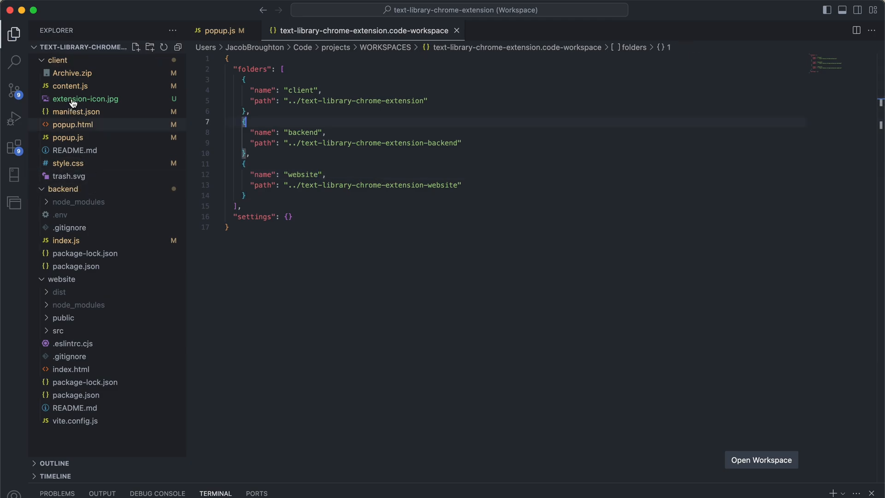
Step: Collapse the client, backend and website folders in the Explorer
left_click(56, 60)
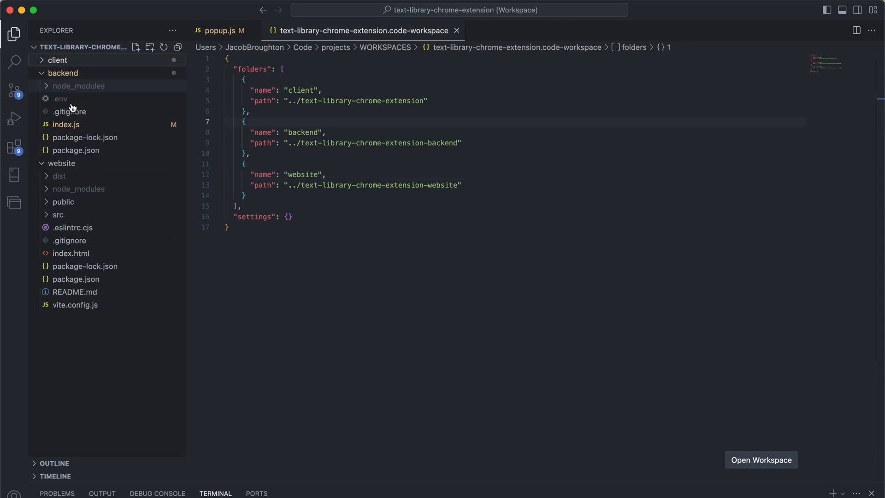
left_click(63, 73)
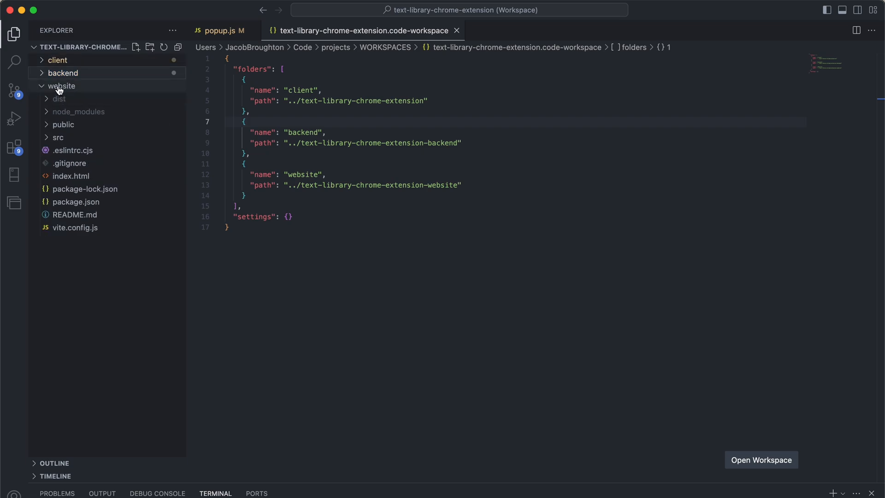
left_click(61, 86)
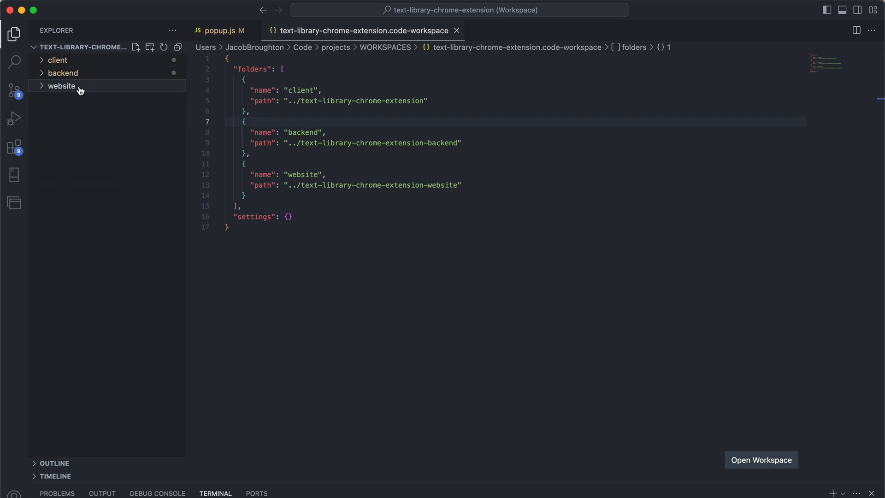